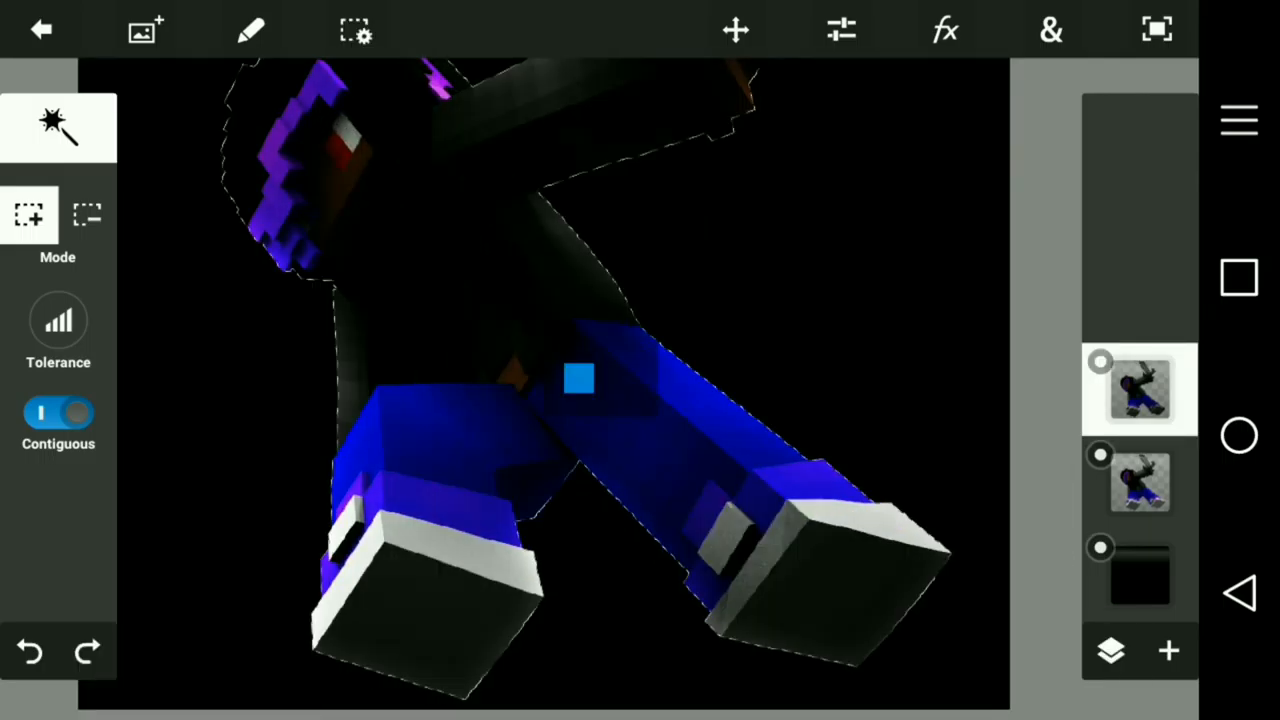
Paint white edge highlights on the purple hair on a new Linear Dodge (Add) layer at reduced opacity
{"action": "left_click", "coordinate": [1112, 652]}
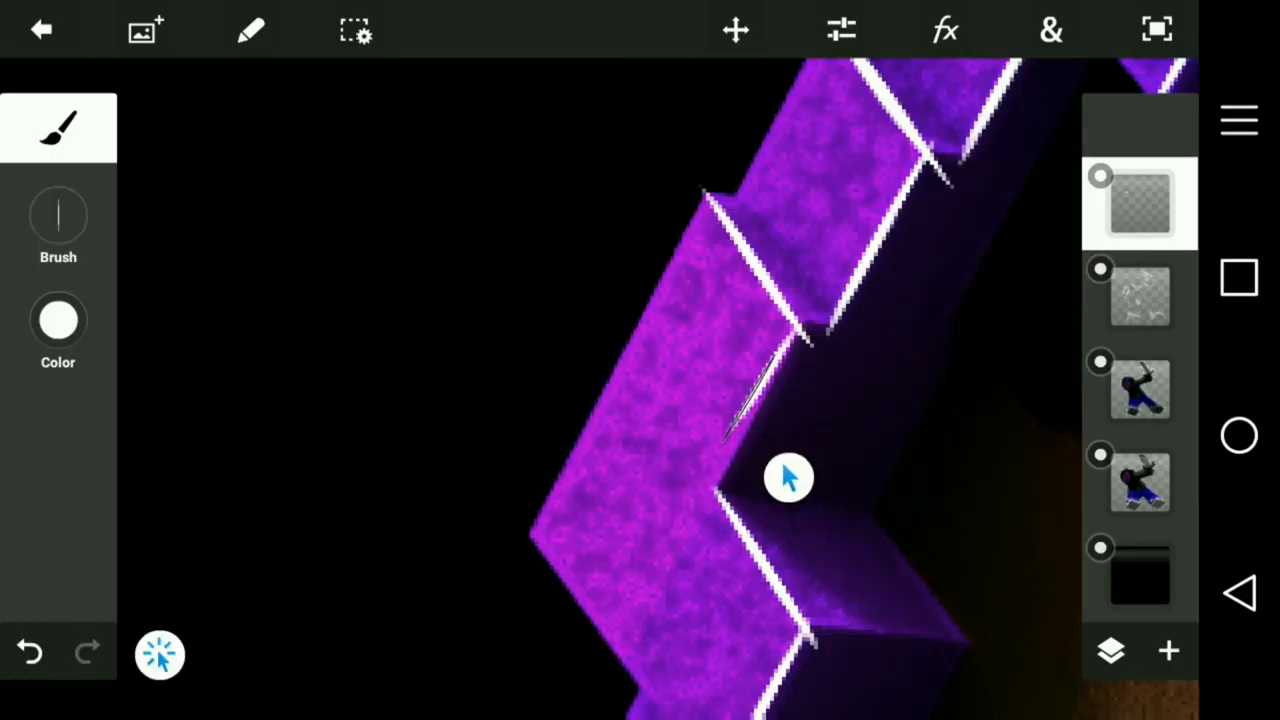
{"action": "left_click", "coordinate": [1110, 652]}
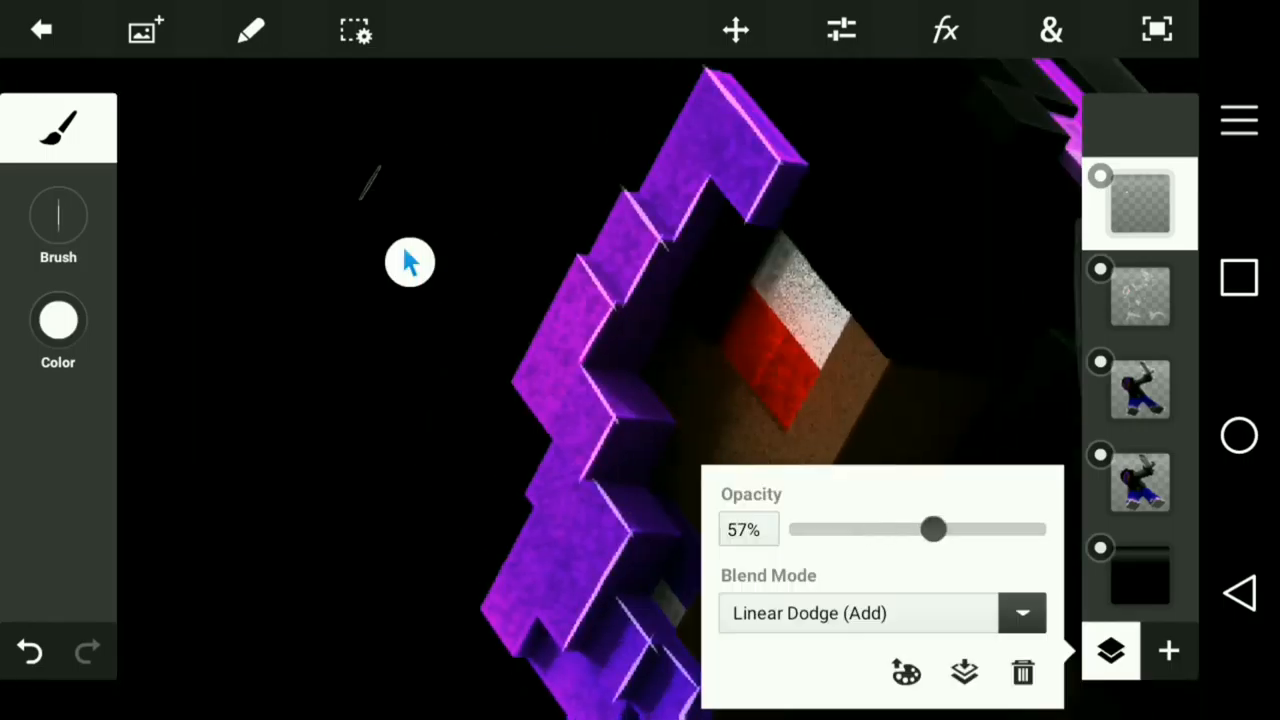
{"action": "left_click", "coordinate": [1050, 30]}
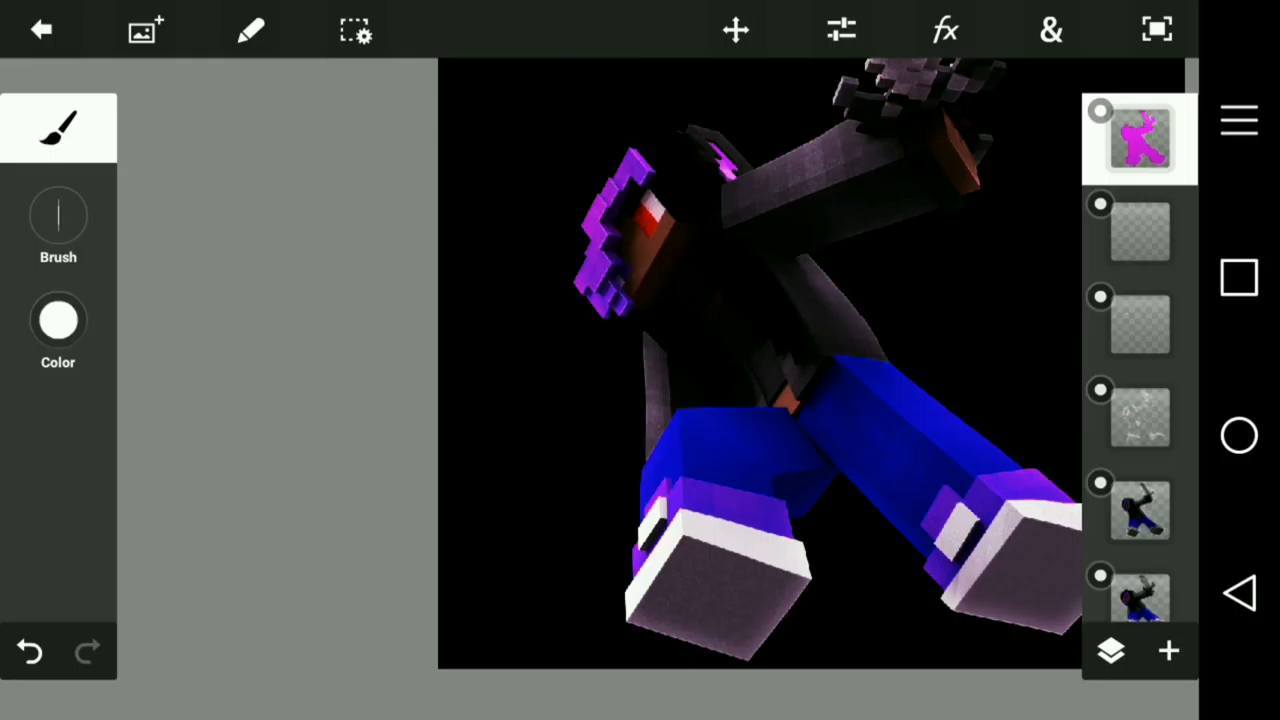
Save the glowing-hair render and switch to the Blender window with the head mesh
{"action": "left_click", "coordinate": [356, 30]}
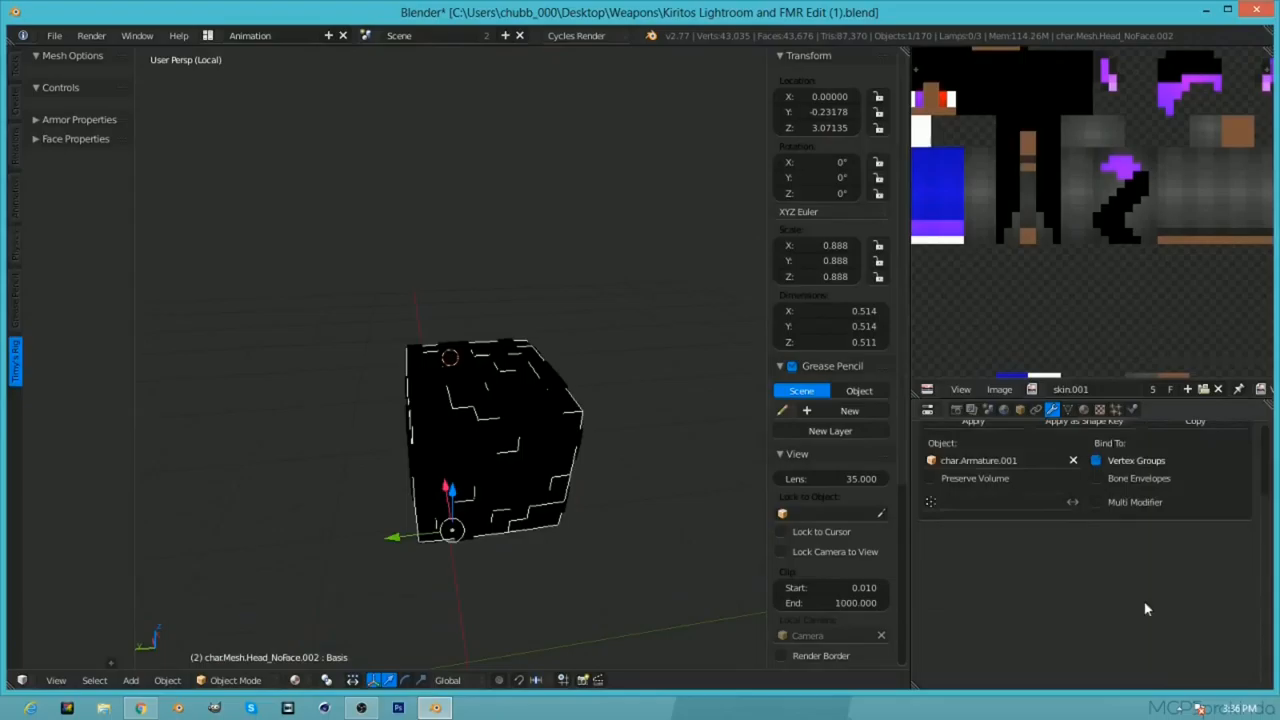
Enter Edit Mode on the LayerHead hair mesh and select its top vertices for reshaping
{"action": "key", "text": "Tab"}
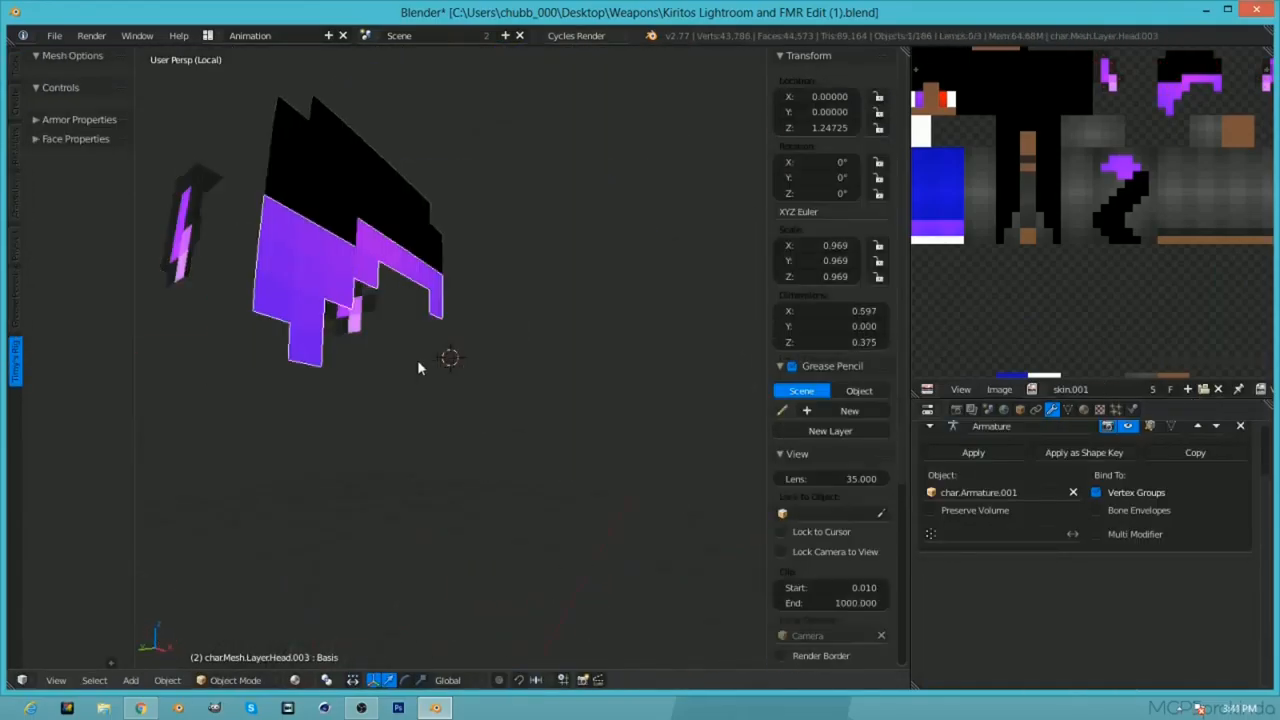
{"action": "key", "text": "Tab"}
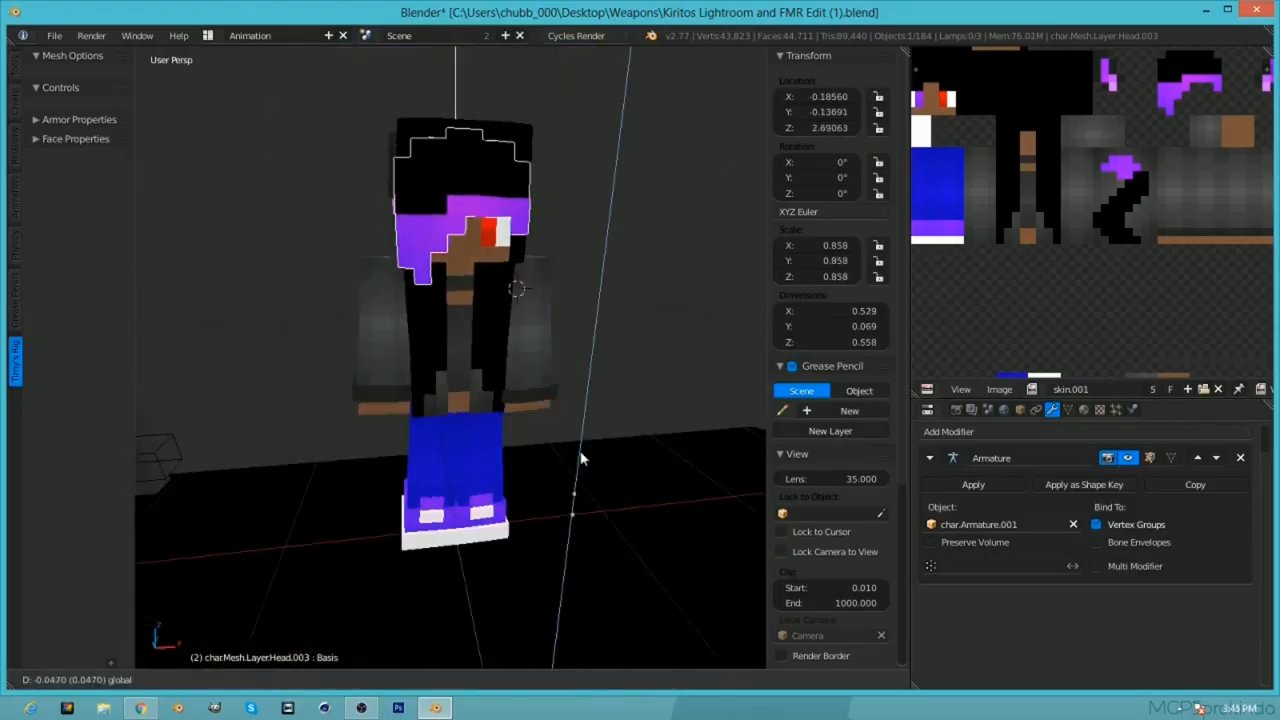
{"action": "key", "text": "Tab"}
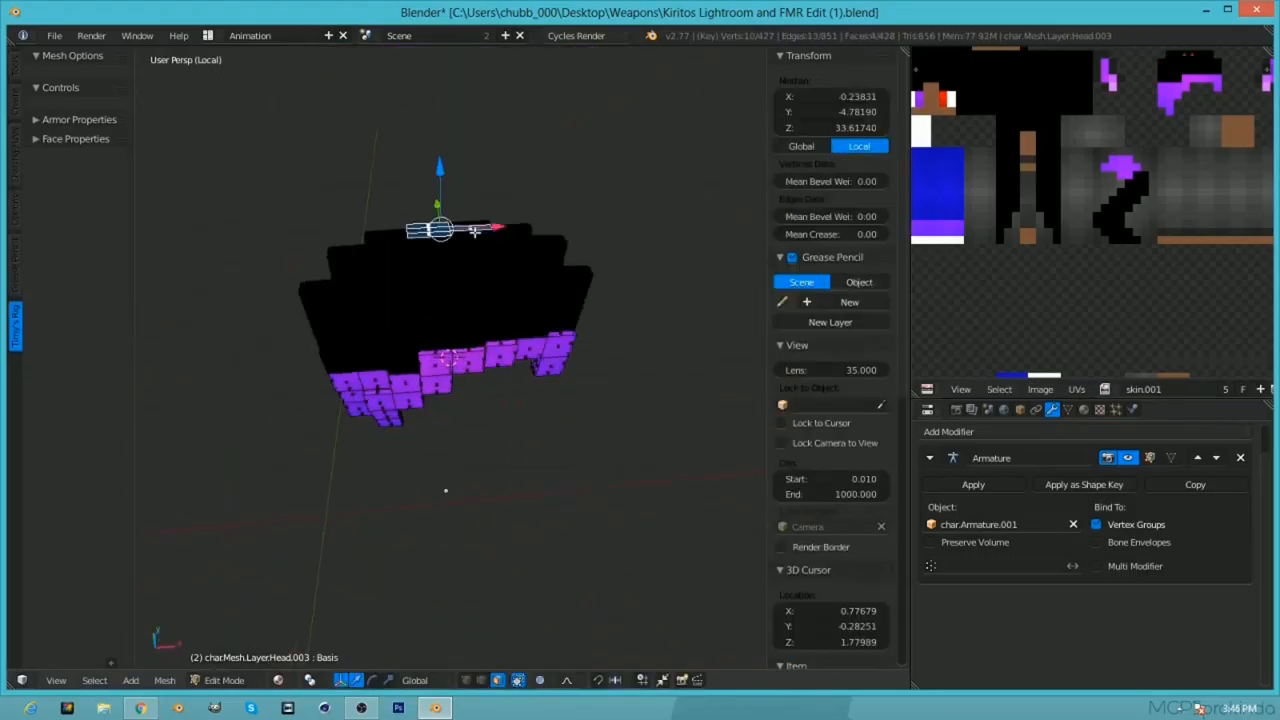